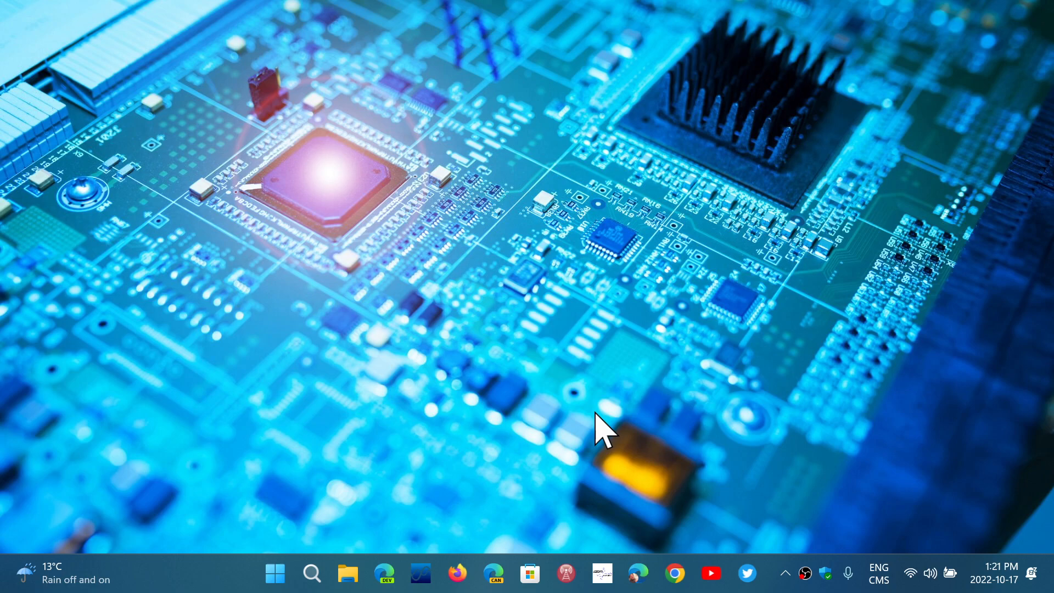
mouse_move(471, 410)
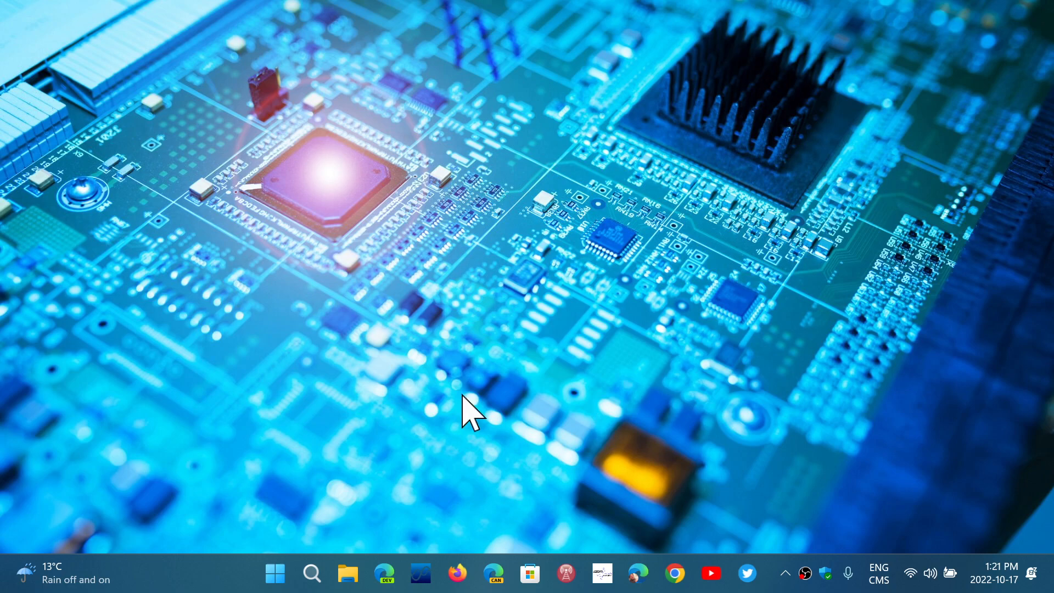
Launch Settings from Start and show the Windows Update page reporting the PC is up to date.
left_click(275, 573)
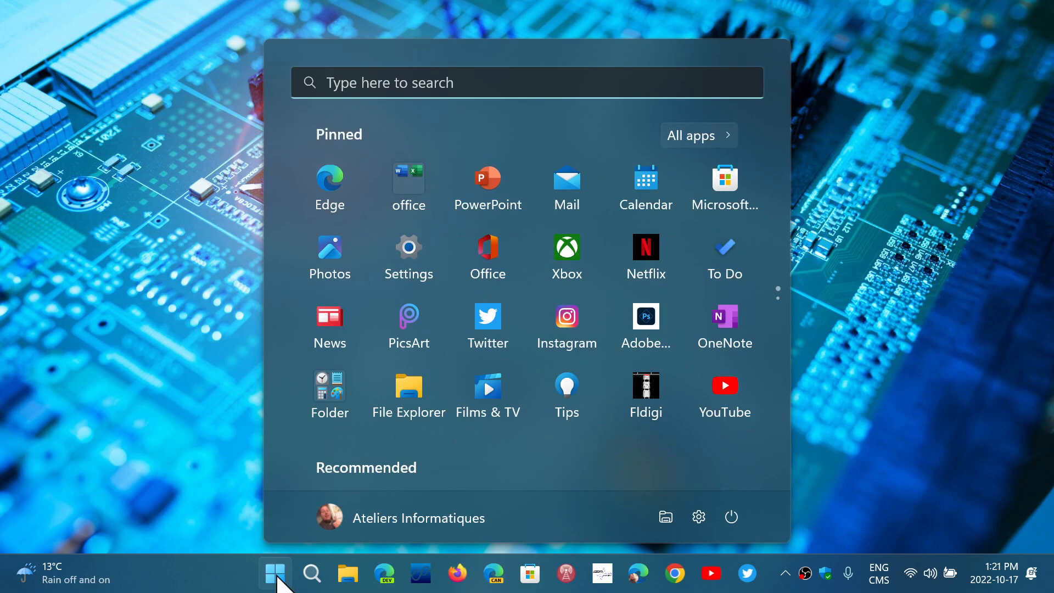
left_click(408, 249)
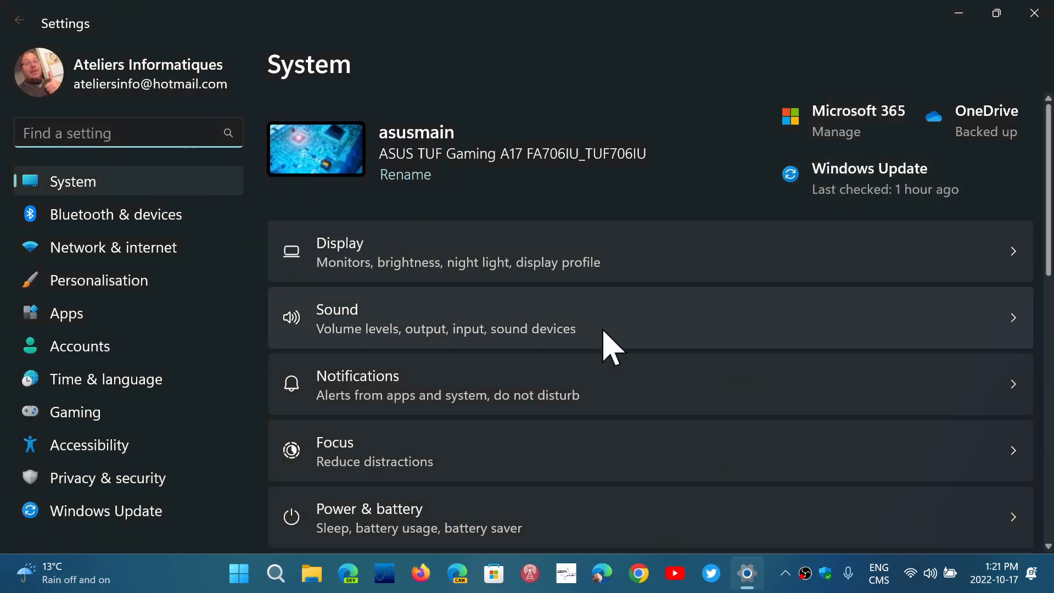
left_click(106, 511)
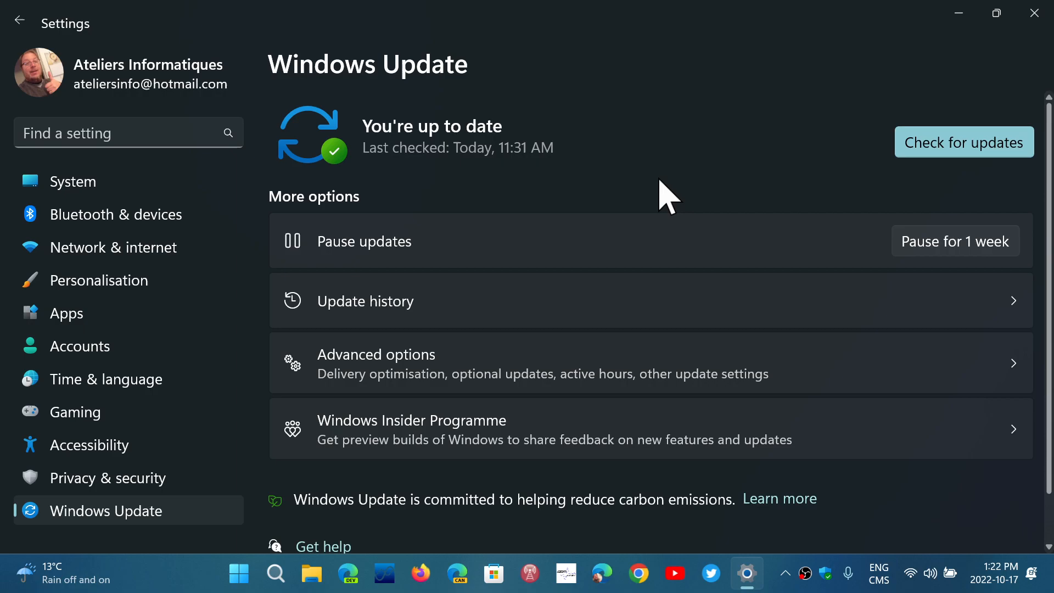
mouse_move(383, 485)
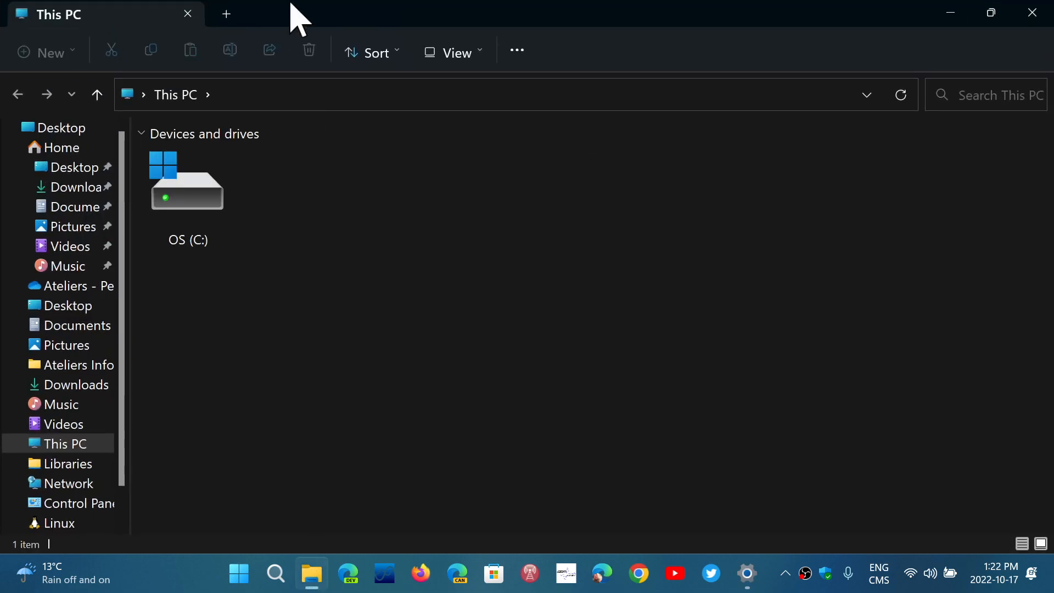
Switch to the File Explorer tab showing This PC with the OS (C:) drive.
left_click(225, 13)
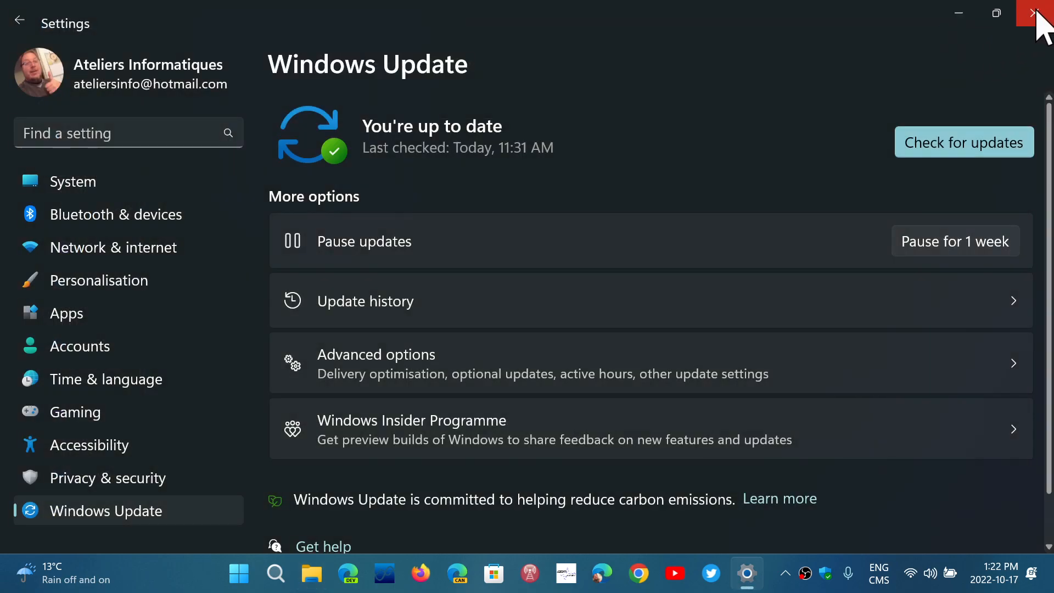
mouse_move(768, 115)
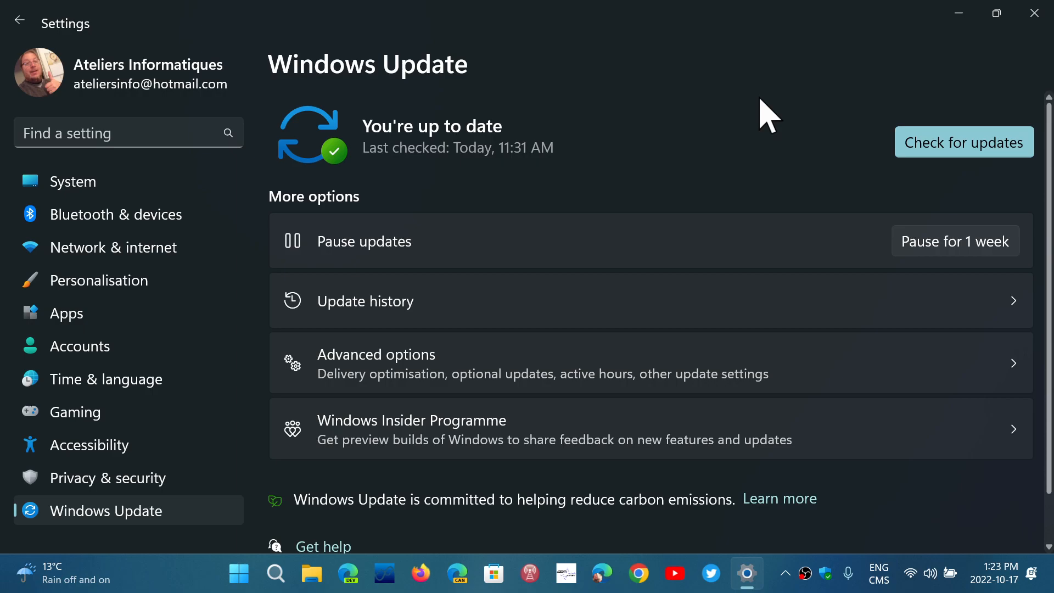
mouse_move(1037, 14)
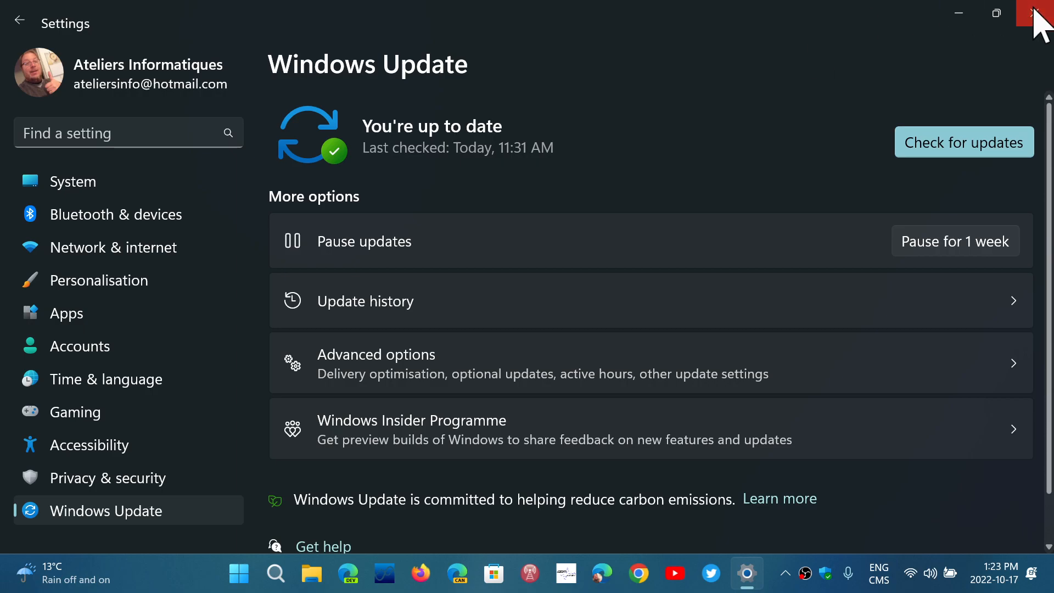
Close the Settings window, leaving the desktop with the circuit-board wallpaper.
left_click(1041, 13)
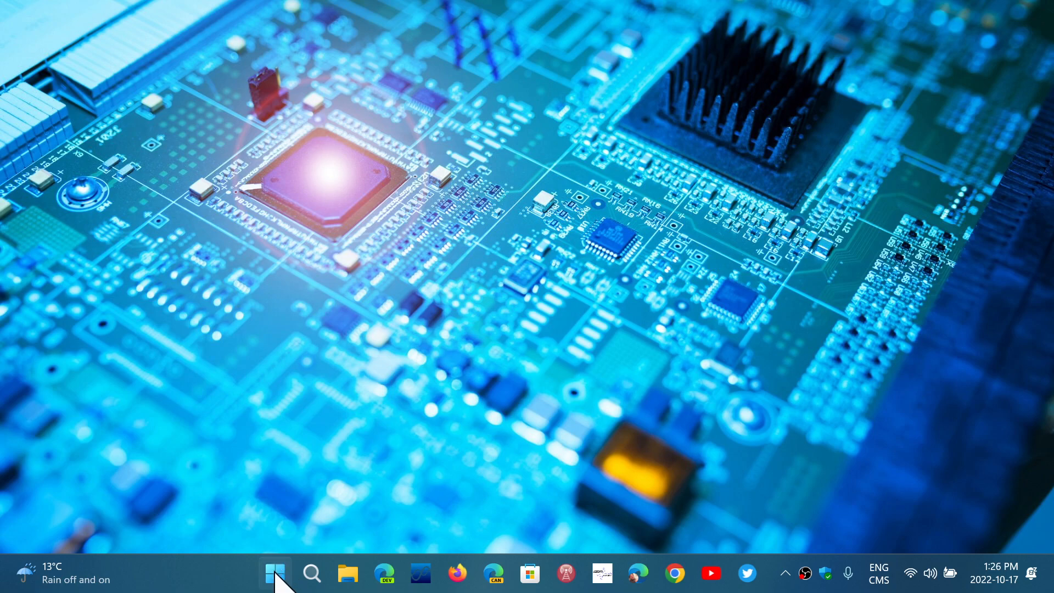
Reopen Settings from Start and return to the Windows Update page, still up to date.
left_click(274, 573)
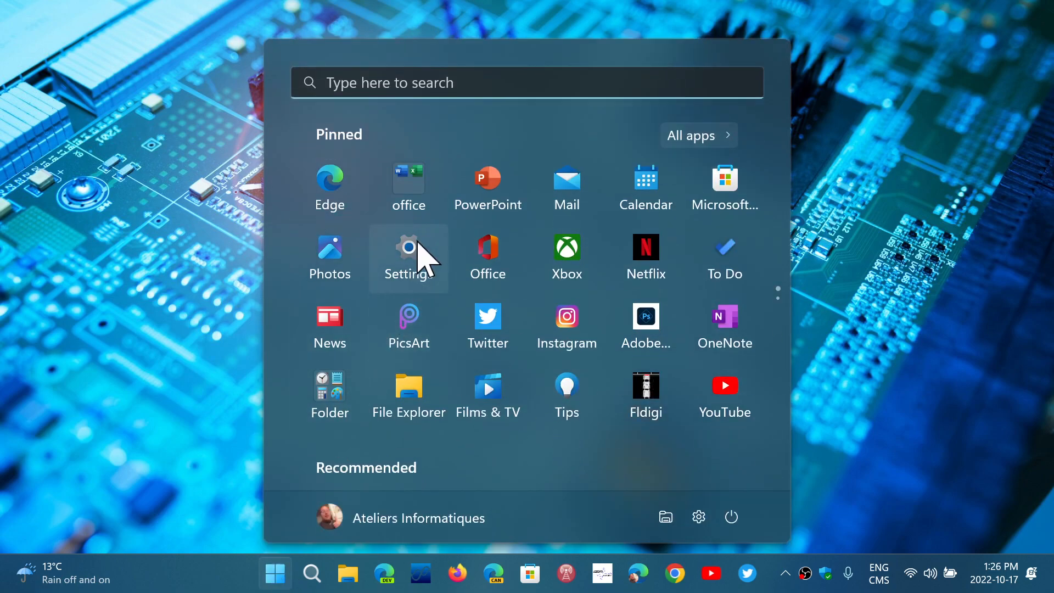
left_click(409, 247)
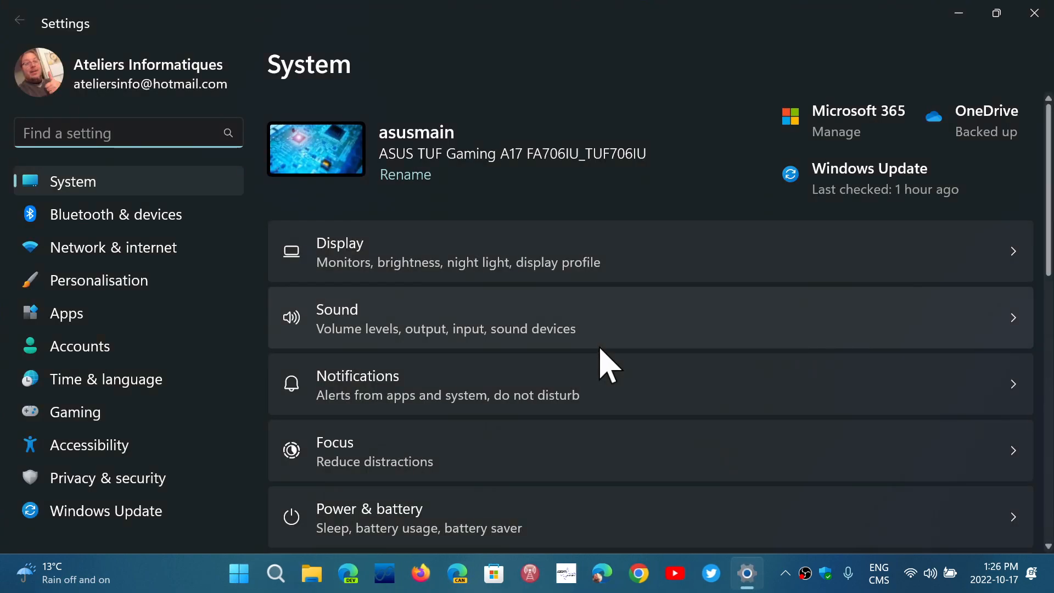
left_click(105, 510)
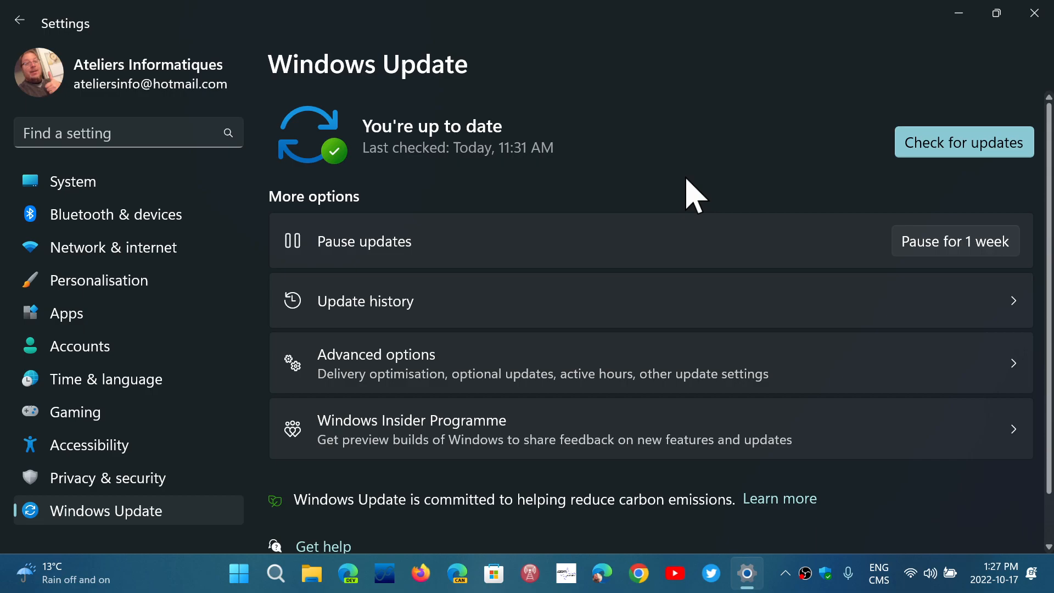
mouse_move(998, 13)
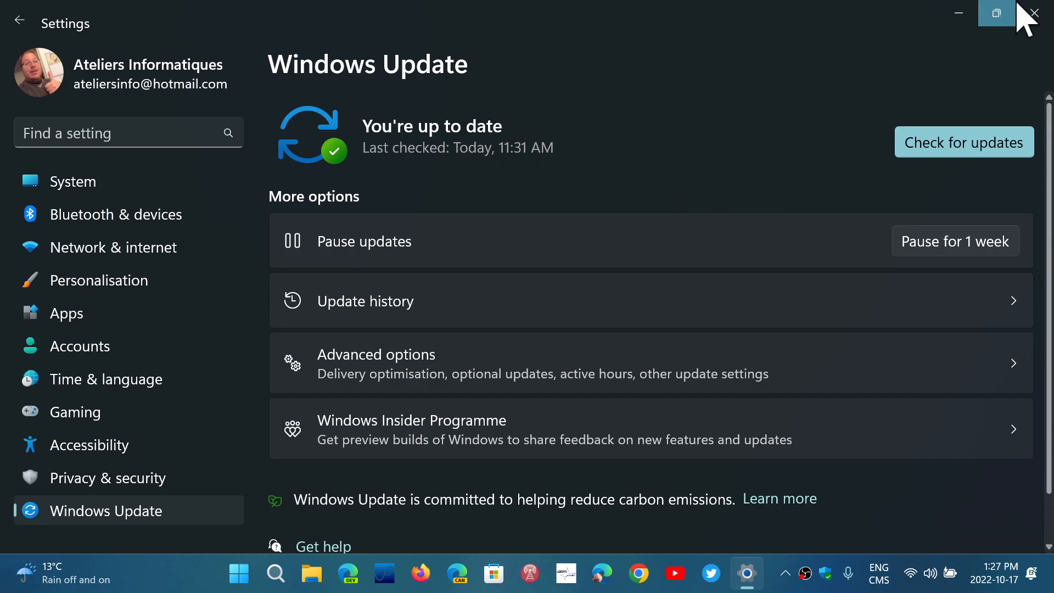